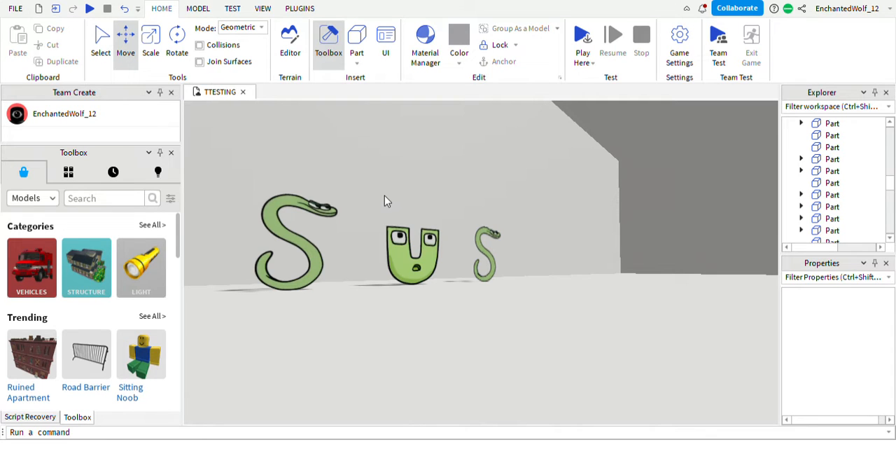
pyautogui.moveTo(870, 47)
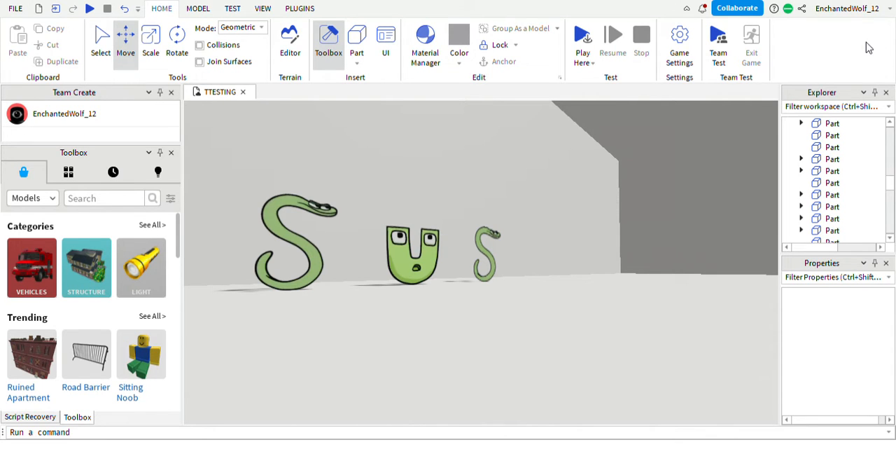
pyautogui.moveTo(565, 340)
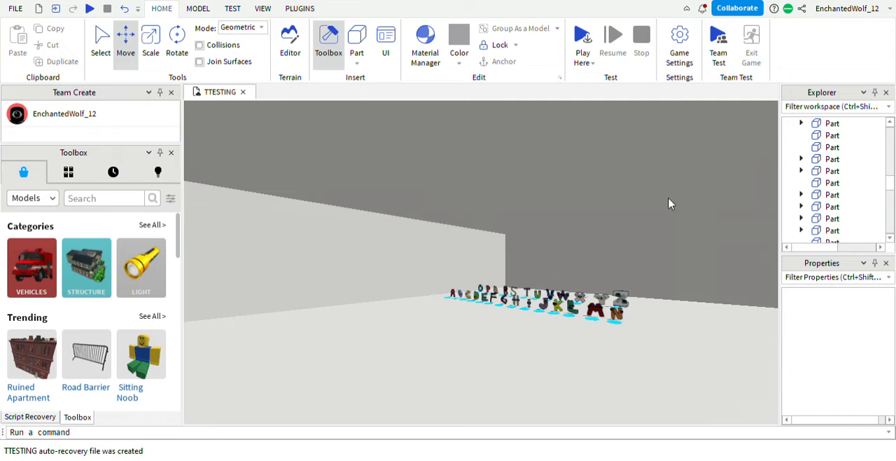
pyautogui.moveTo(511, 142)
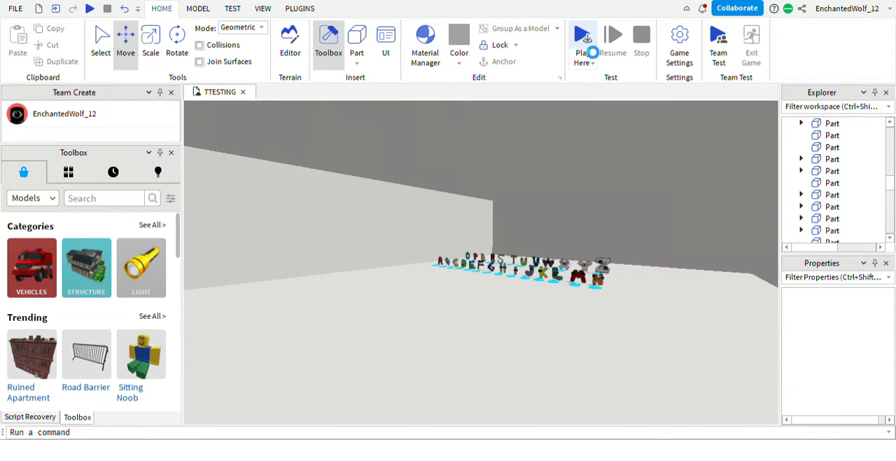
# Launch a play test and load in as the letter R character among the alphabet letters
pyautogui.click(583, 35)
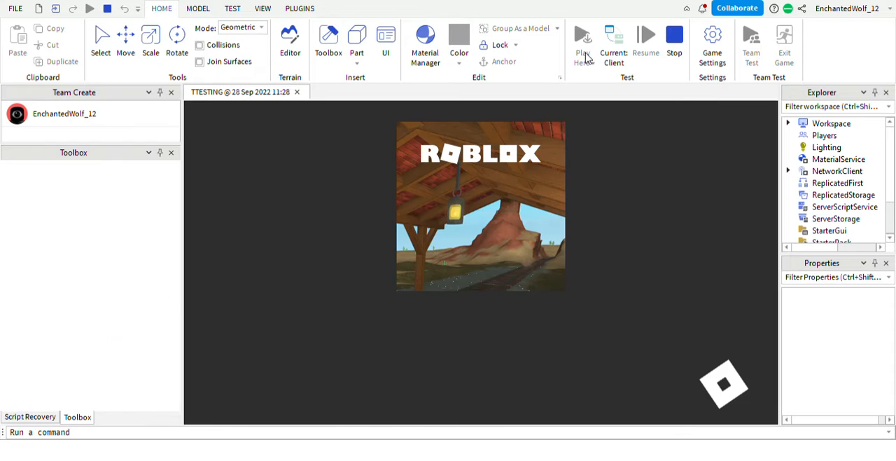
pyautogui.click(328, 42)
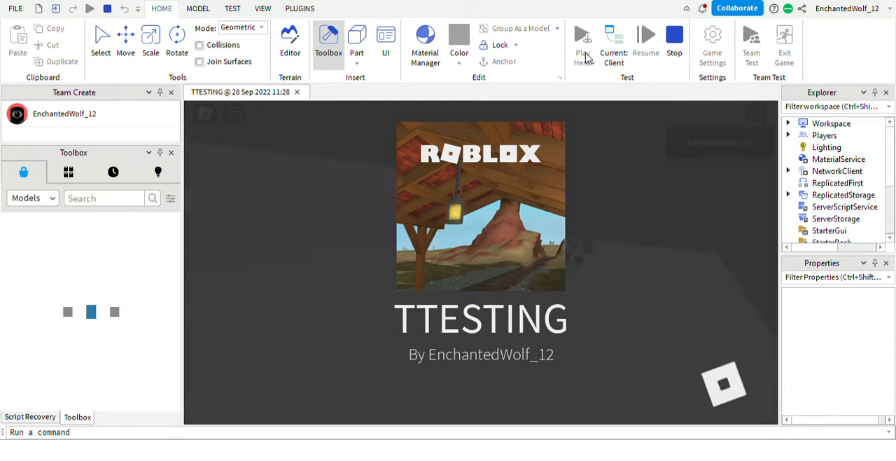
pyautogui.click(583, 38)
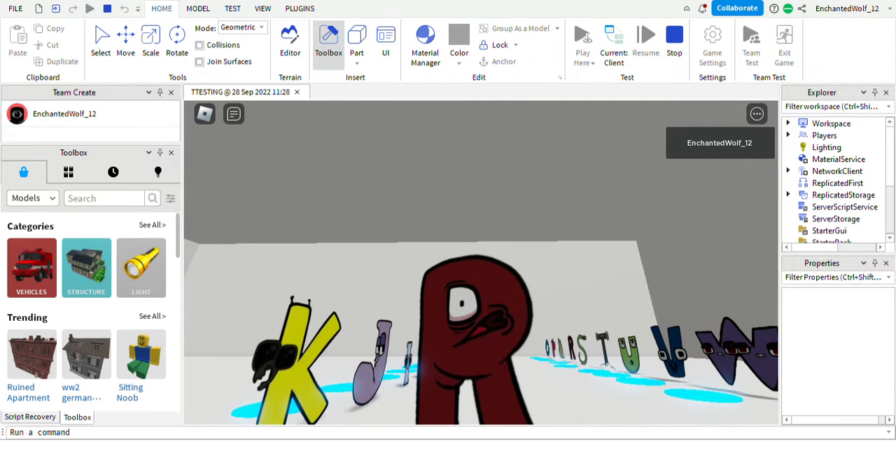
pyautogui.moveTo(825, 56)
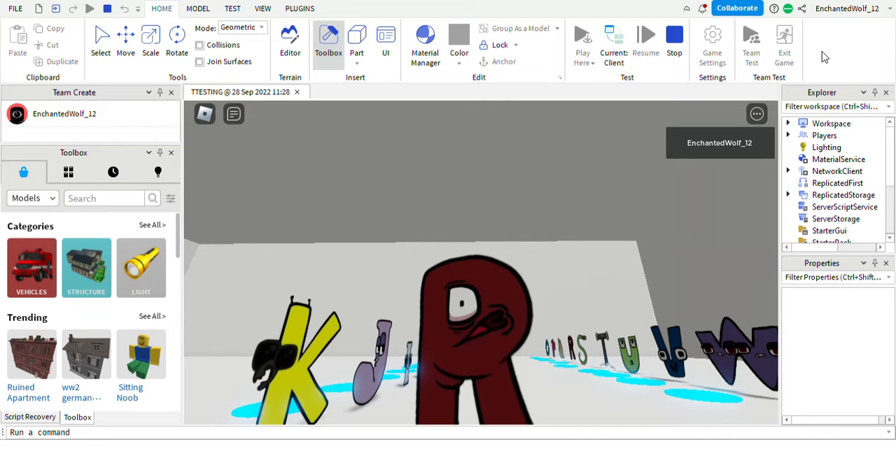